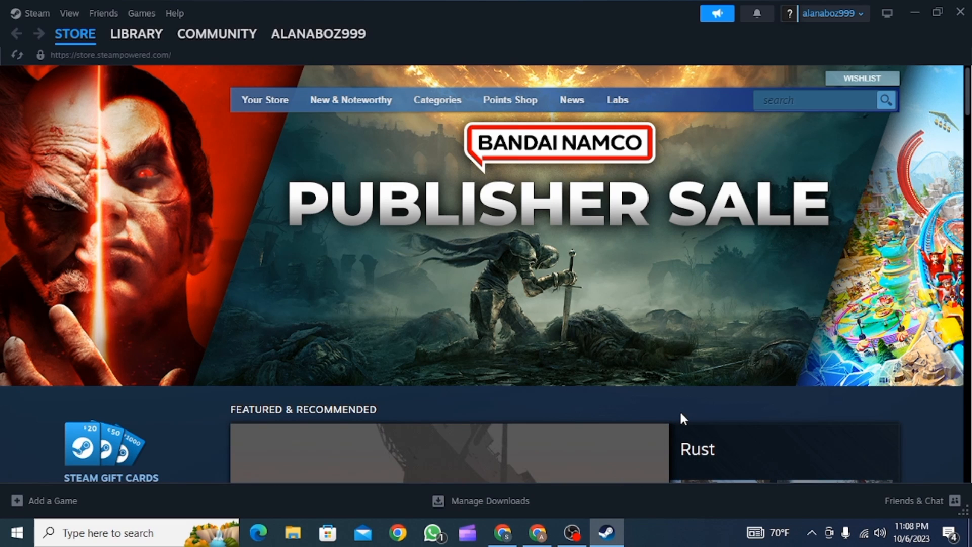
# - Search Windows for "steam" so the Steam app appears as the best match
pyautogui.write('steam')
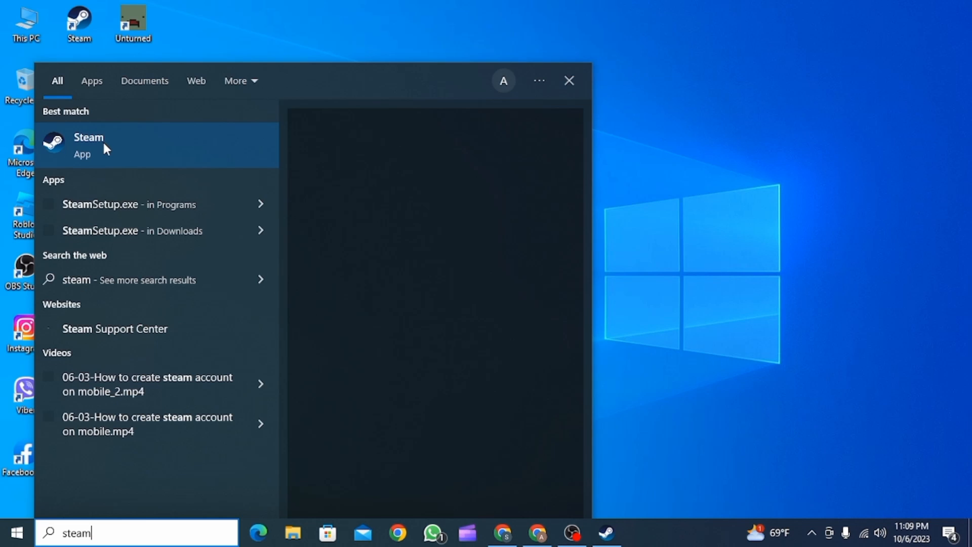
# - Show more actions for the Steam app result in Windows Search
pyautogui.rightClick(88, 144)
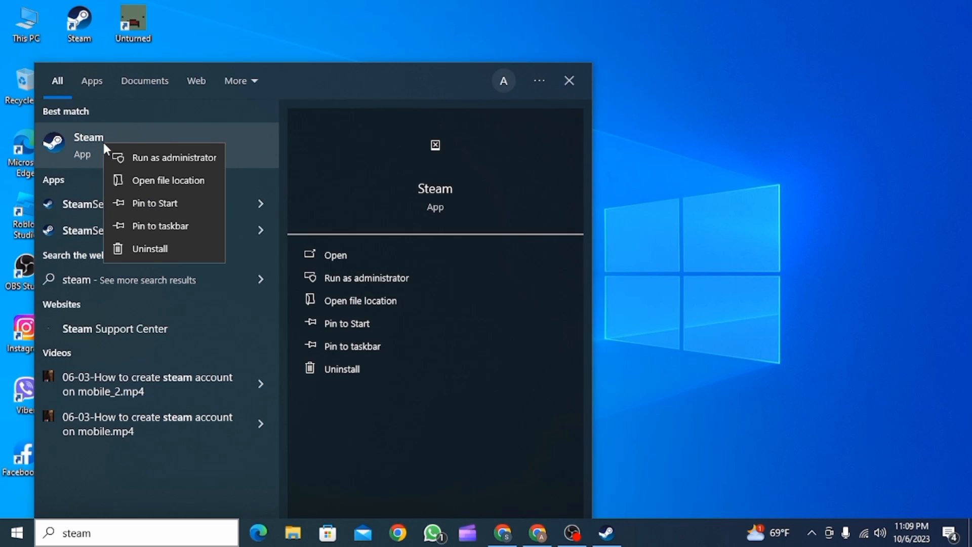
pyautogui.moveTo(164, 157)
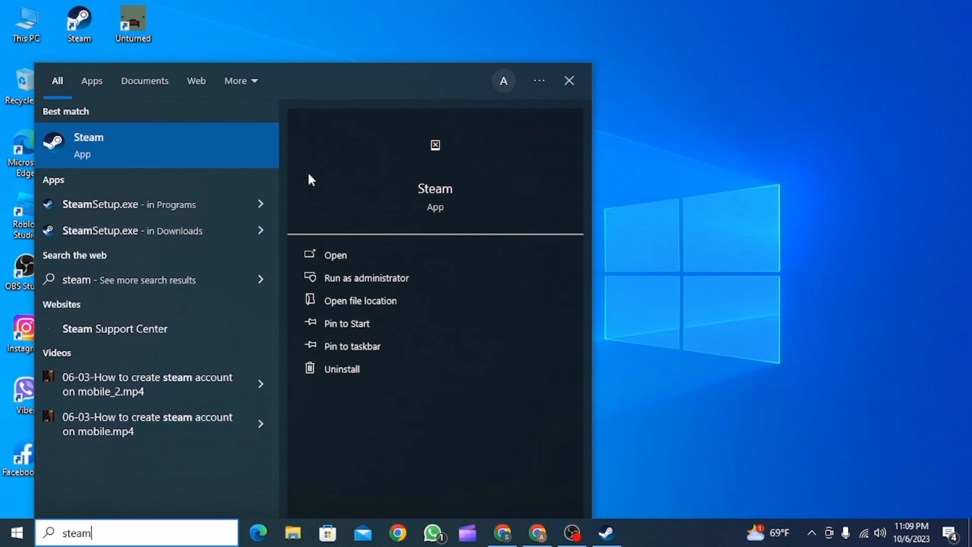
pyautogui.moveTo(761, 231)
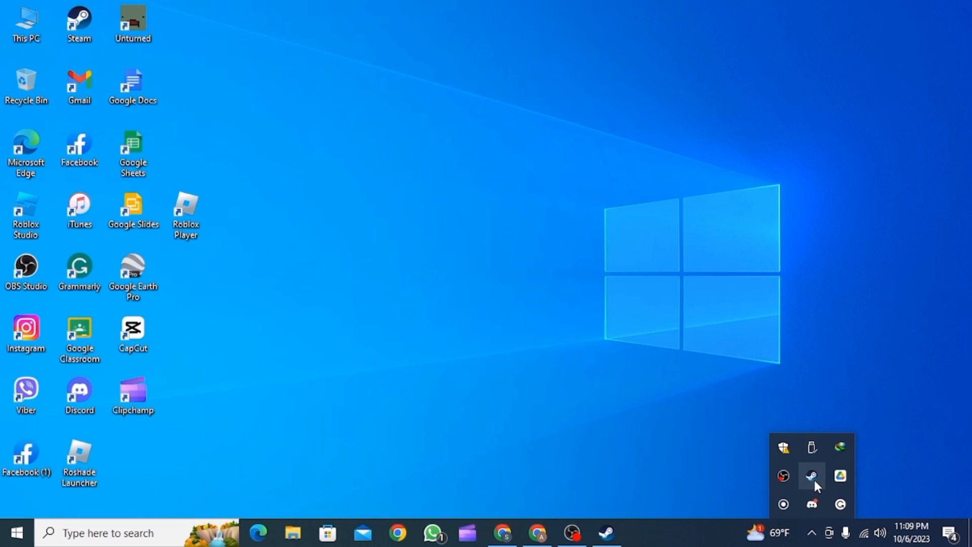
# - Bring the running Steam window to the front from the hidden tray icons
pyautogui.click(811, 476)
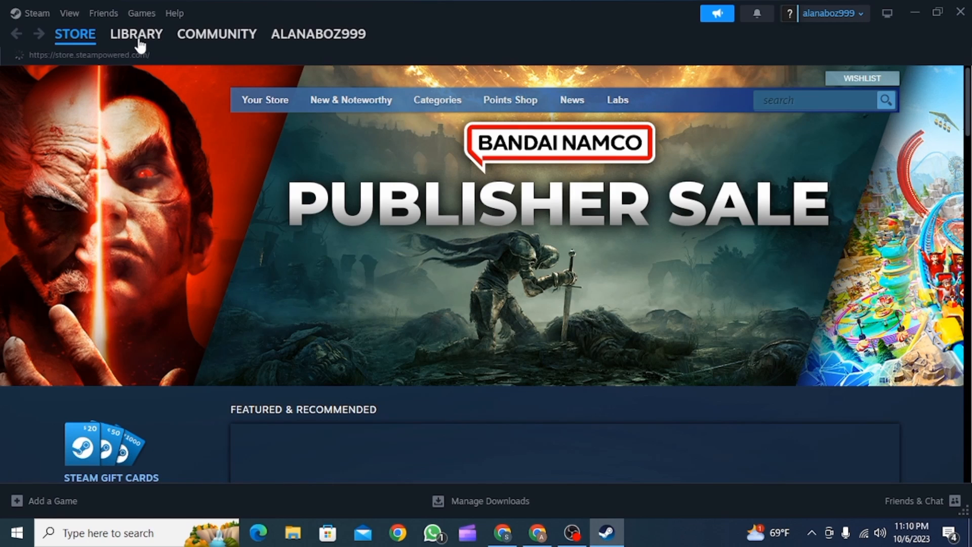
# - Go to the Library and bring up the options menu for Unturned
pyautogui.click(135, 34)
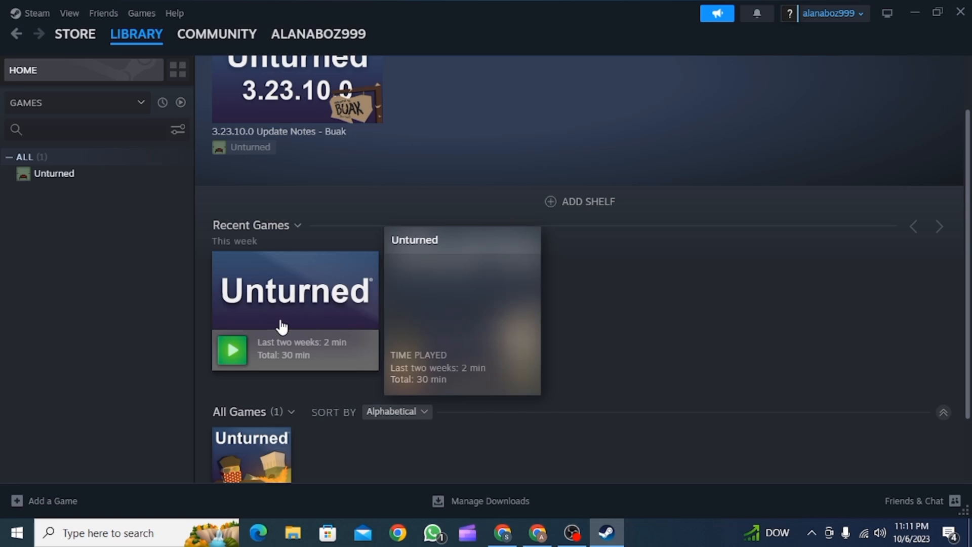
pyautogui.rightClick(294, 292)
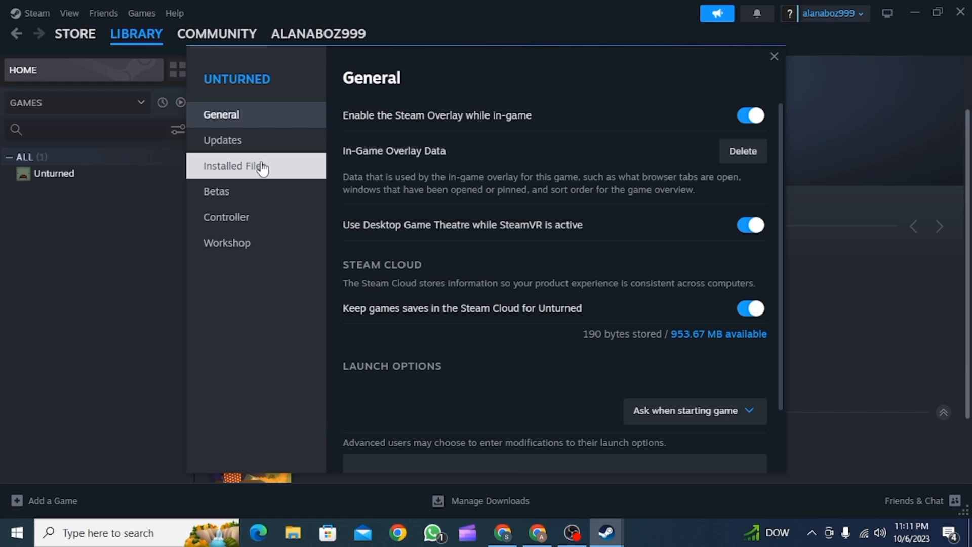
# - Show Unturned's Installed Files section listing its 2.68 GB installation
pyautogui.click(234, 165)
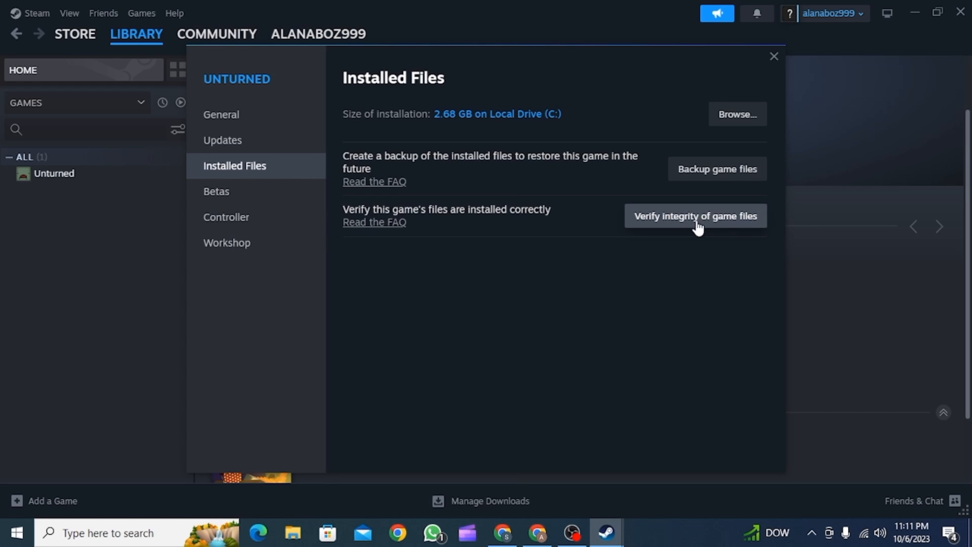
pyautogui.moveTo(695, 231)
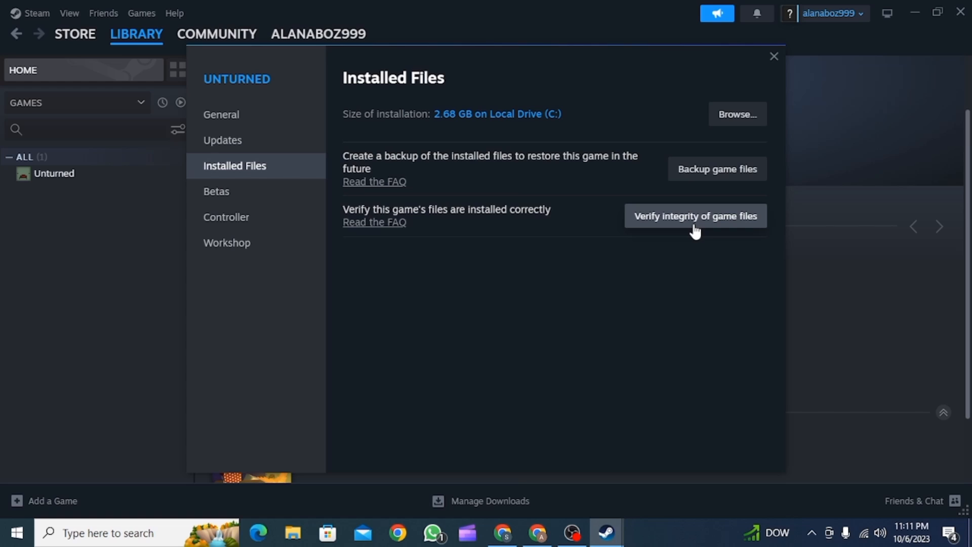
pyautogui.moveTo(712, 296)
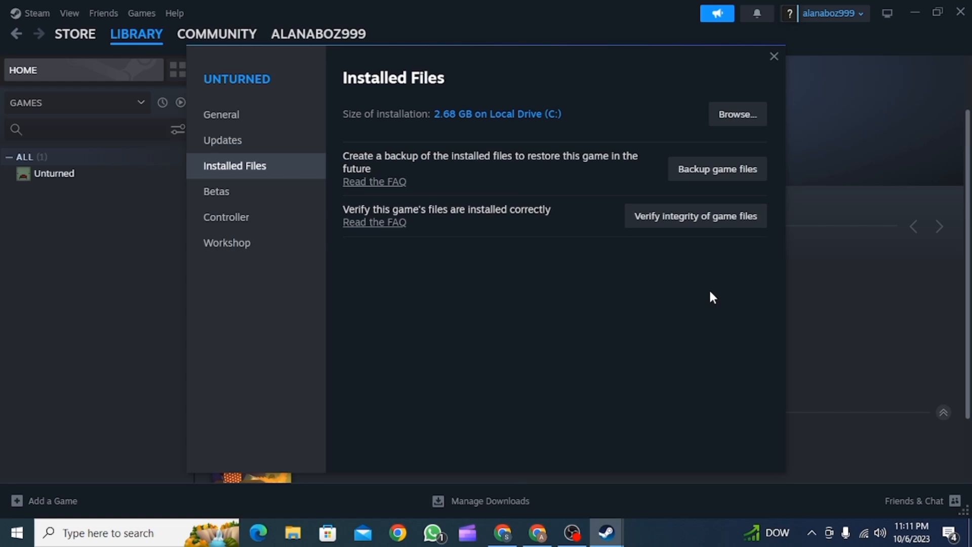